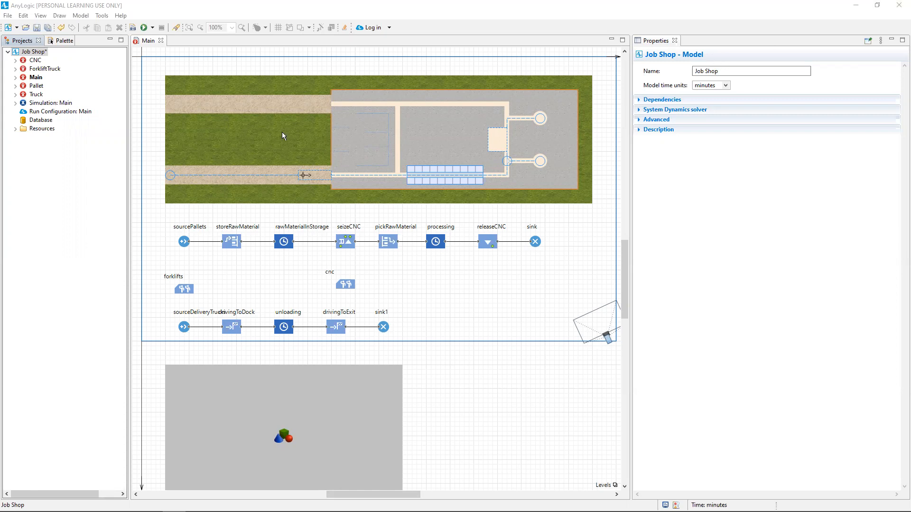
Select Simulation: Main in the Projects tree to show its properties.
left_click(49, 103)
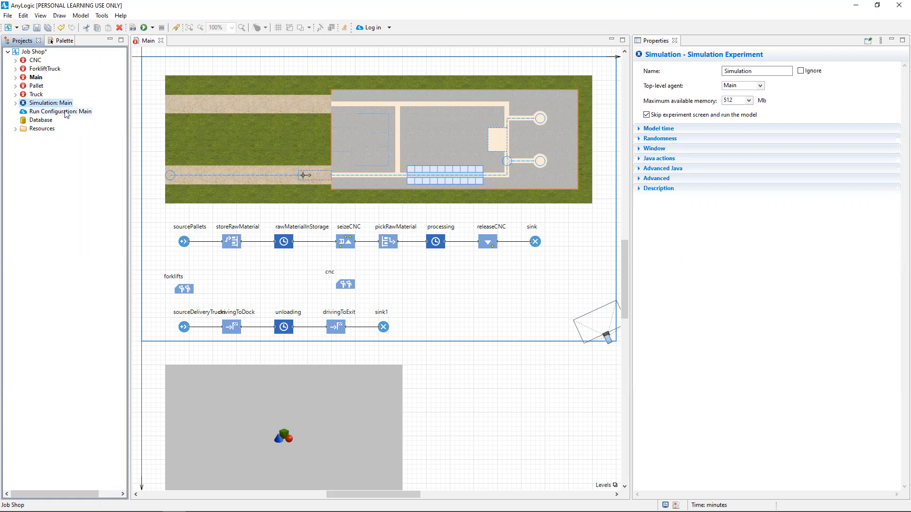
mouse_move(658, 128)
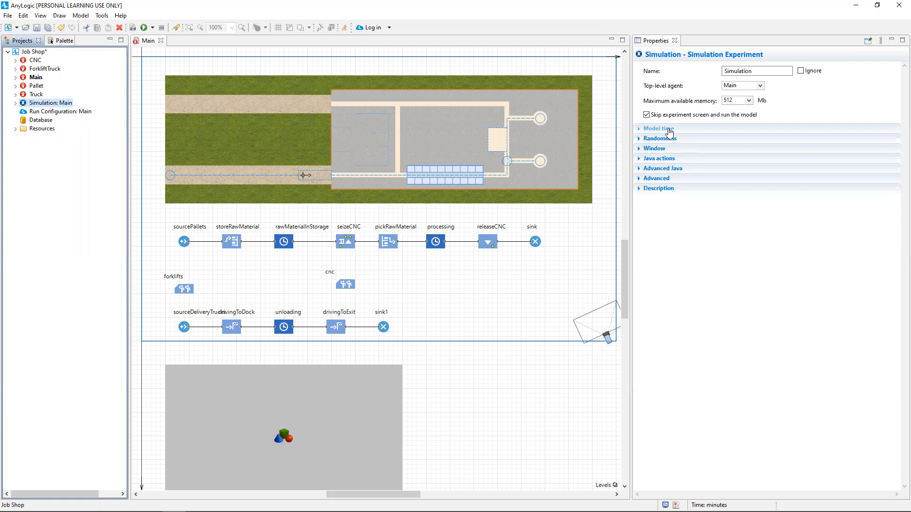
Expand the Model time section and list the Stop options for the run.
left_click(657, 128)
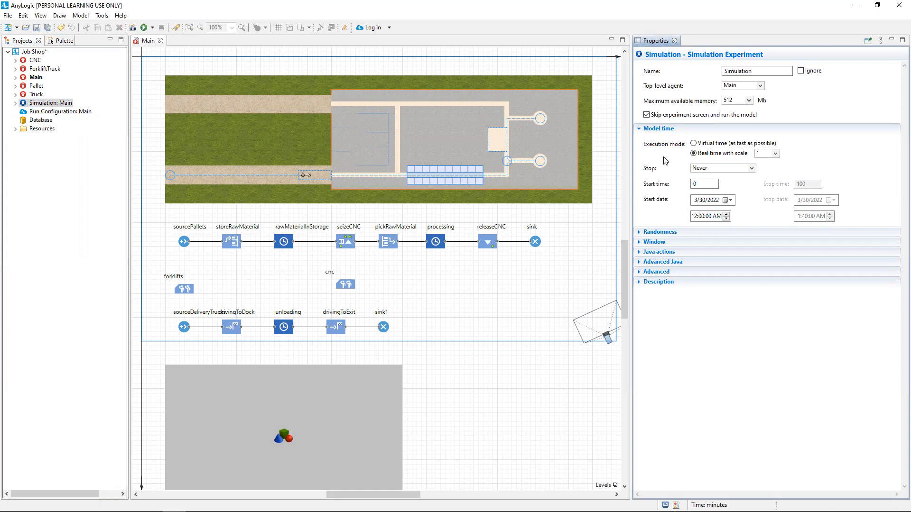
mouse_move(666, 164)
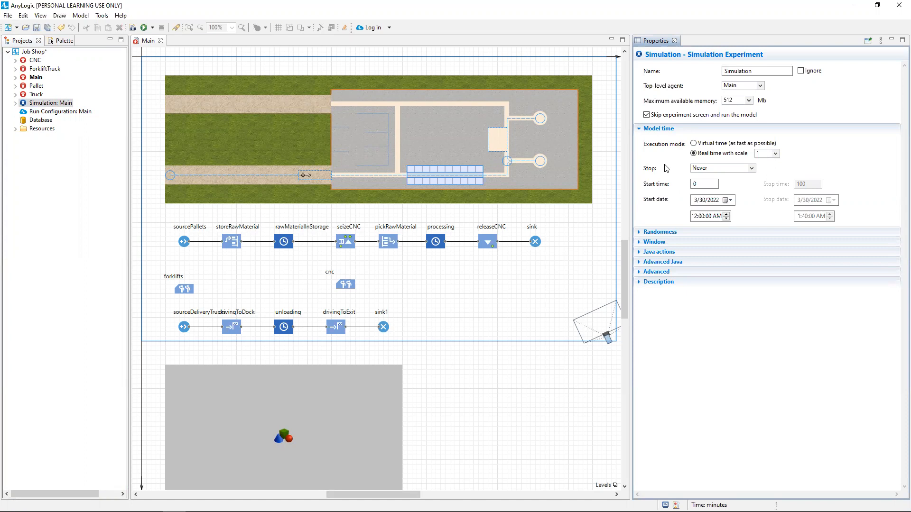
mouse_move(643, 178)
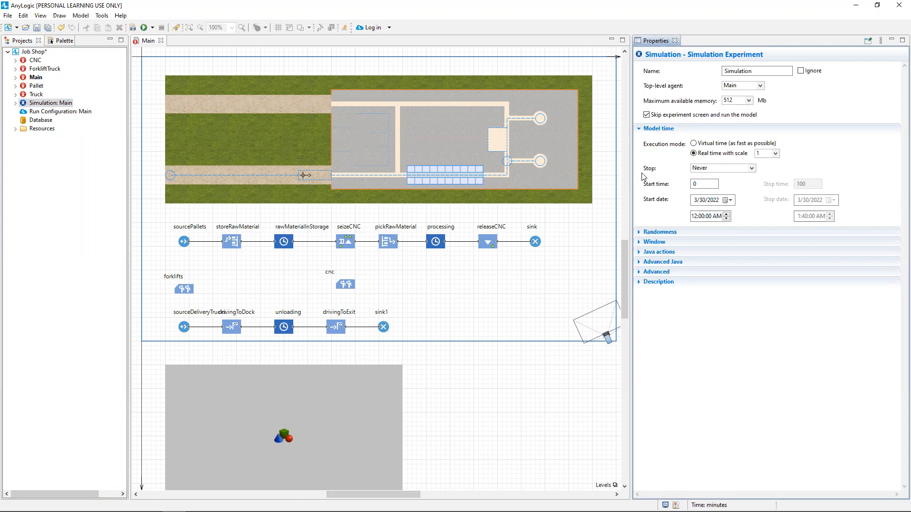
mouse_move(649, 177)
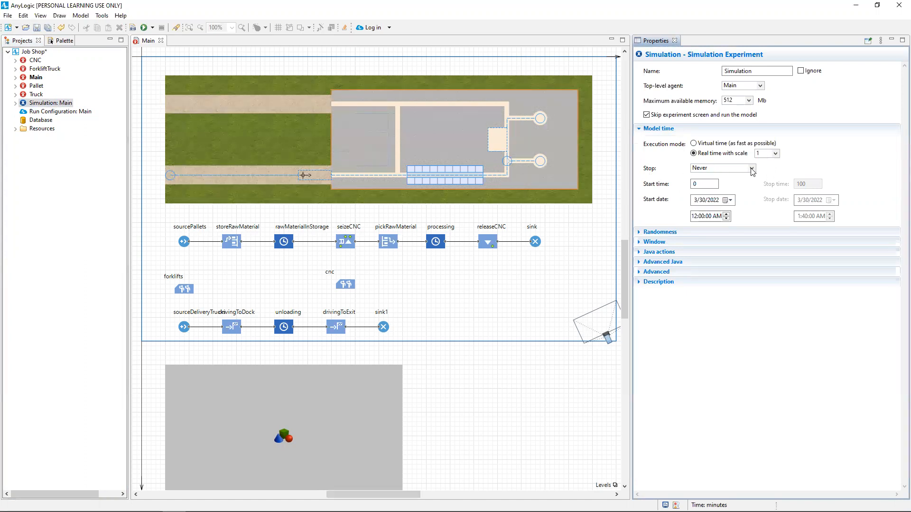
left_click(749, 168)
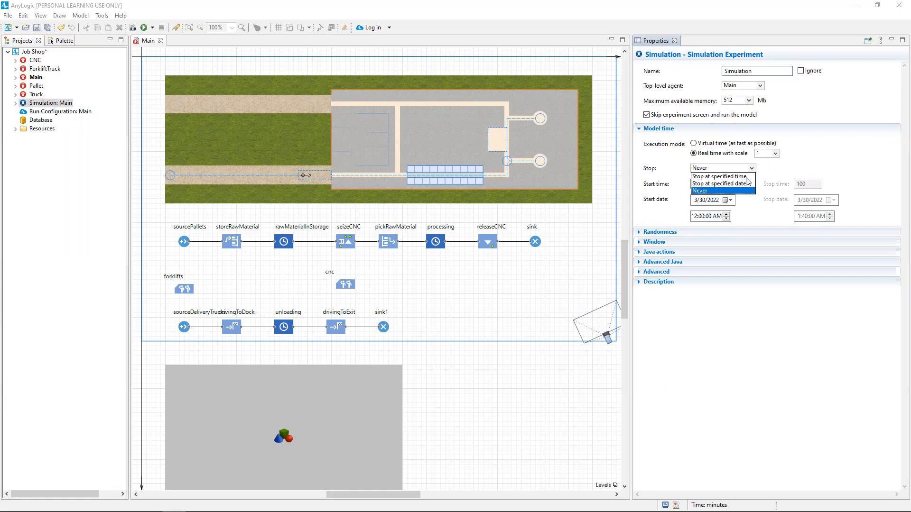
Set the experiment to stop at a specified time of 480 minutes.
left_click(718, 177)
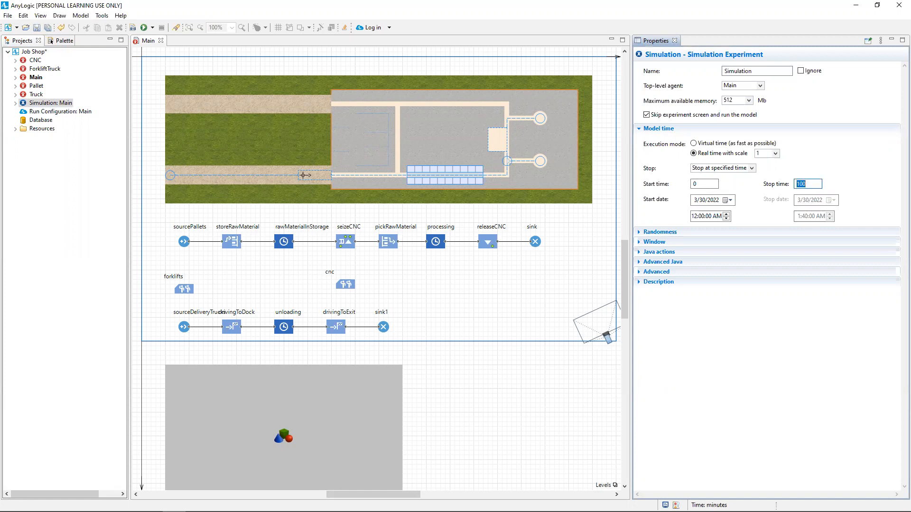
type("480")
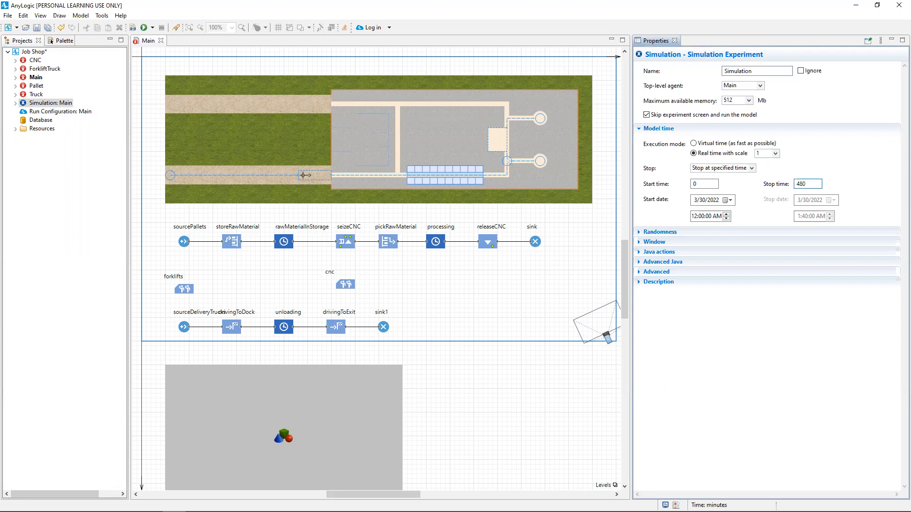
left_click(806, 183)
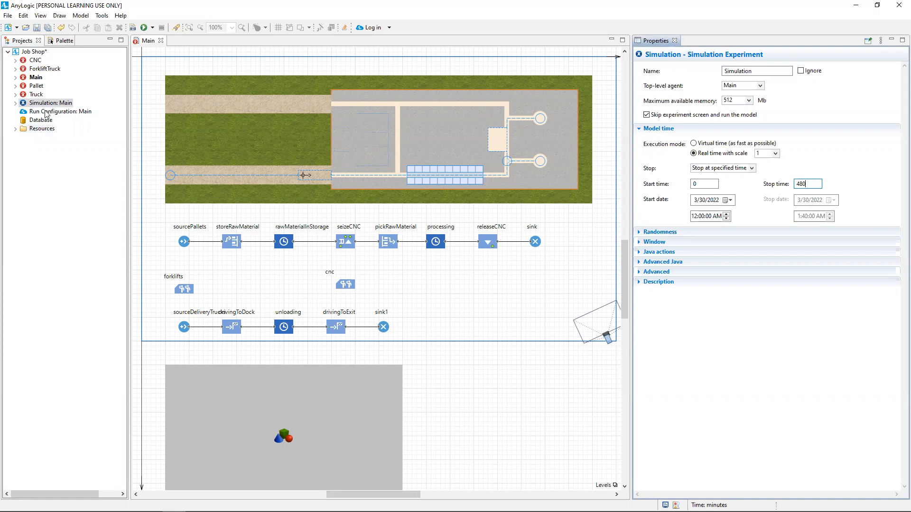
Save the Job Shop project and show the Run experiment choices.
left_click(36, 27)
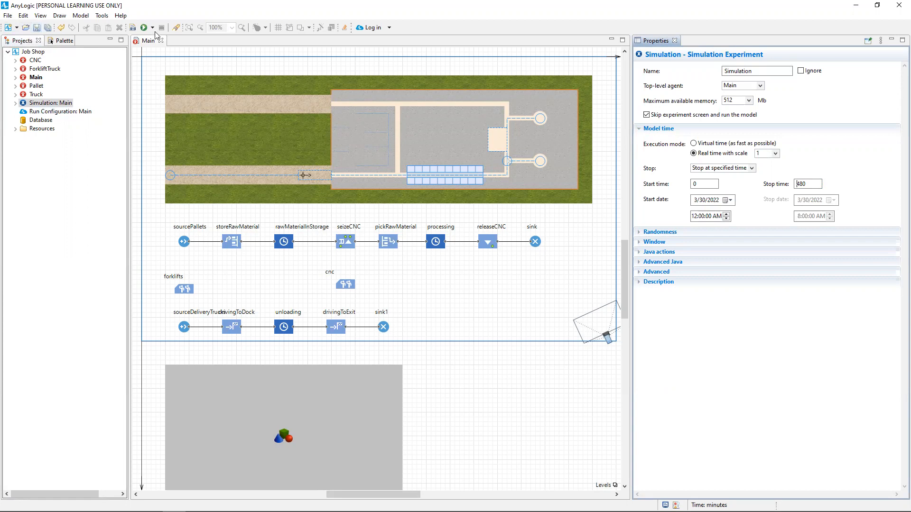
left_click(143, 27)
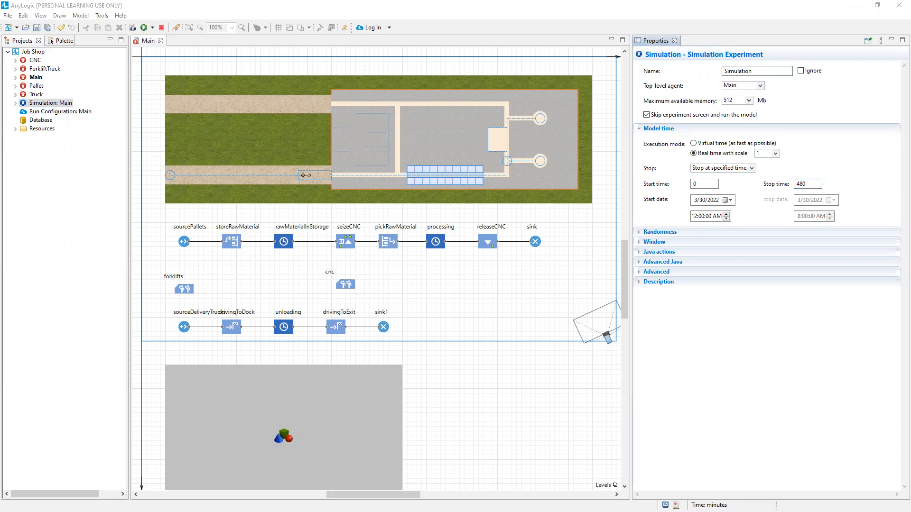
Launch the Simulation experiment so the Job Shop model runs with flowchart statistics.
left_click(143, 27)
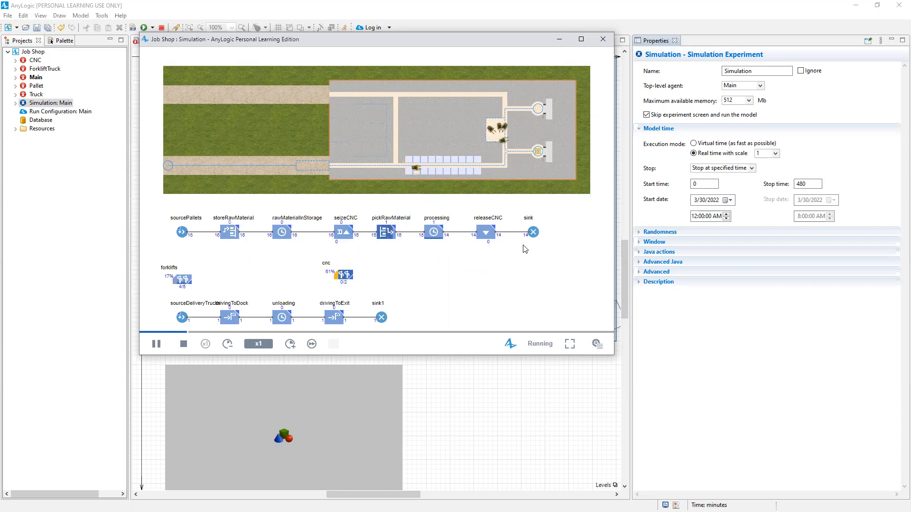
mouse_move(461, 304)
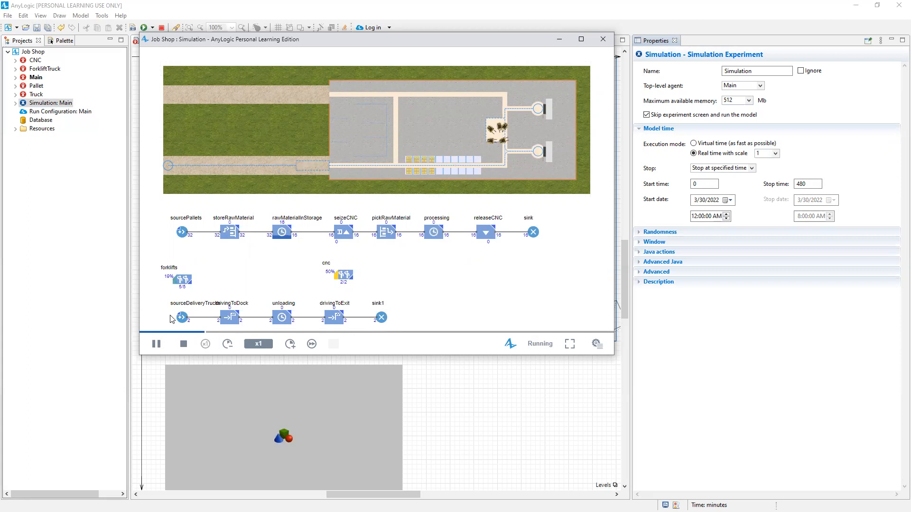
mouse_move(208, 273)
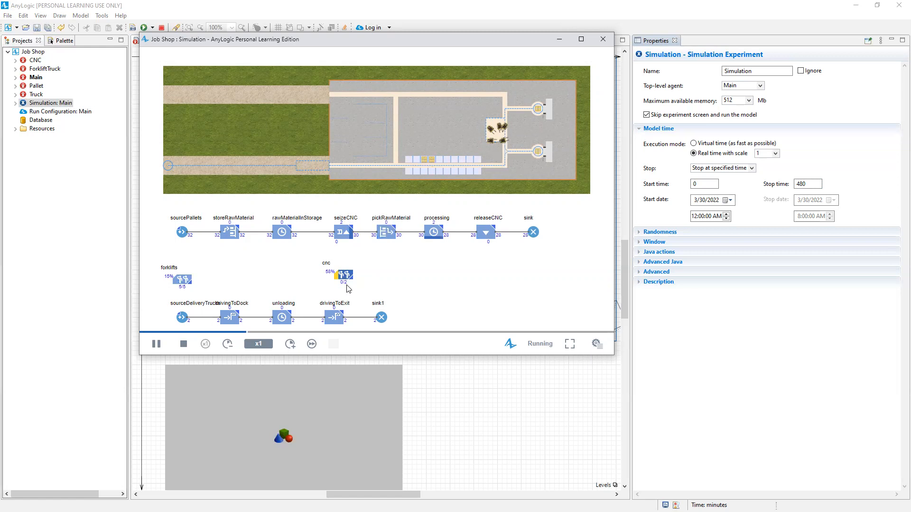
mouse_move(690, 363)
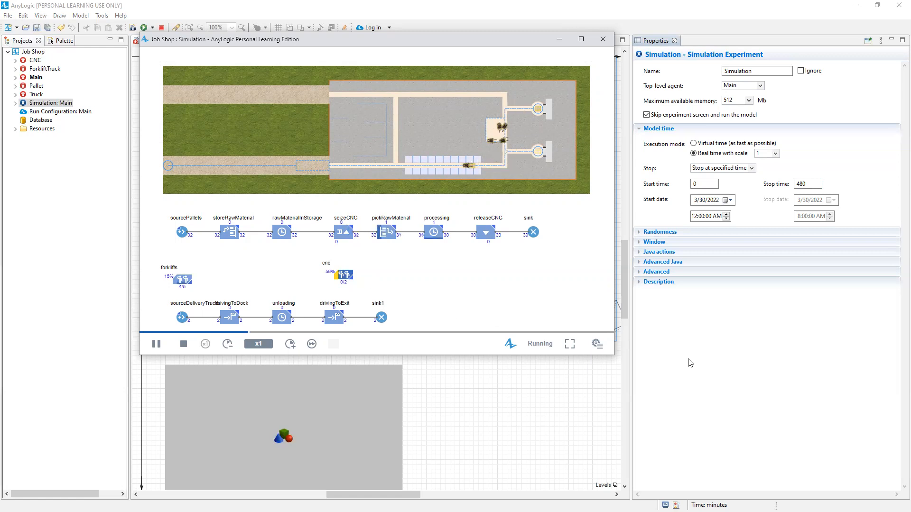